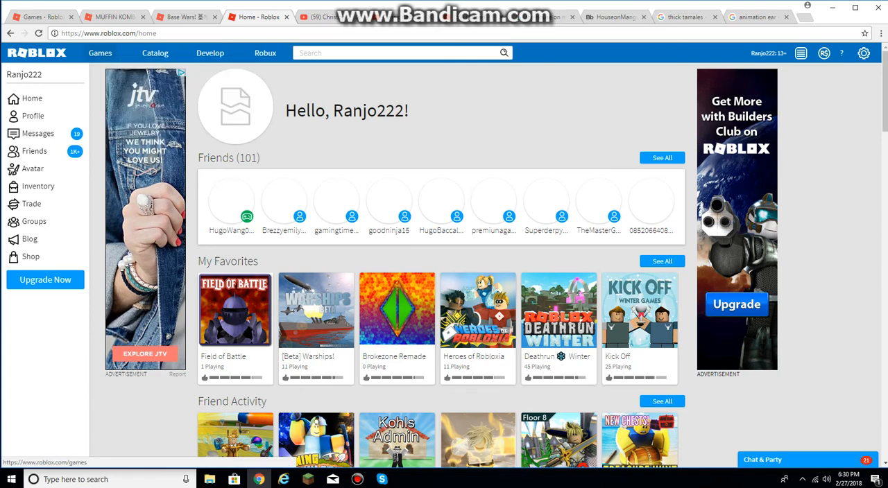
# Open the Field of Battle game page from the My Favorites tiles on the home page
pyautogui.click(99, 53)
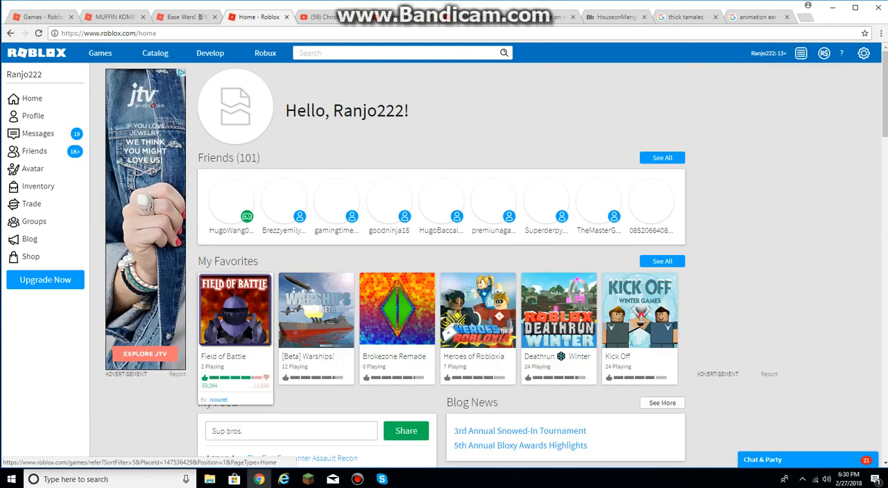
pyautogui.click(234, 309)
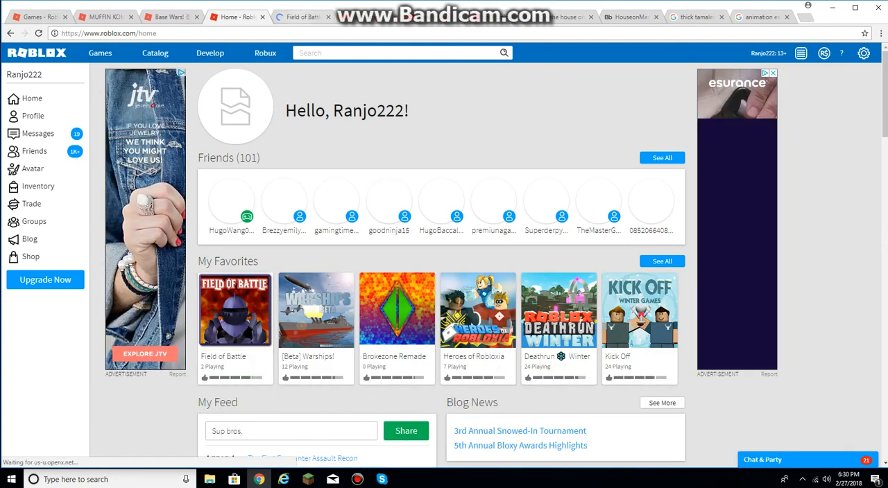
# Switch to the Field of Battle tab and scroll down to its Servers list
pyautogui.click(234, 310)
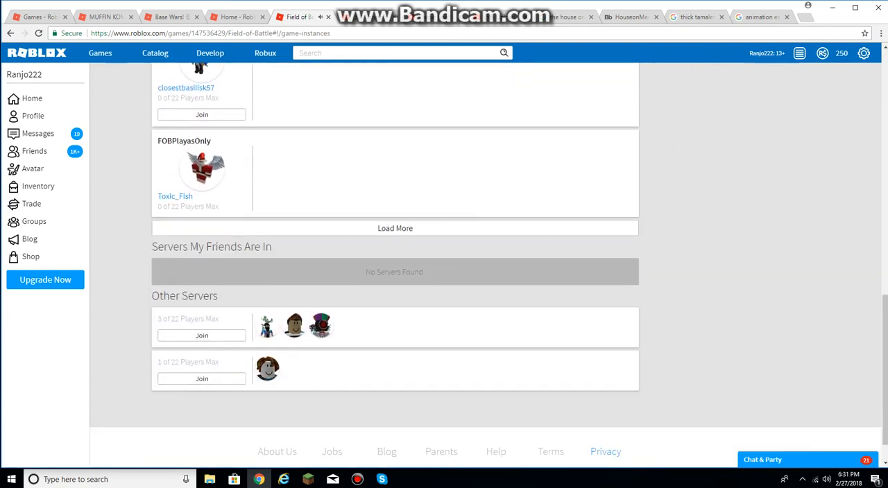
pyautogui.scroll(-3)
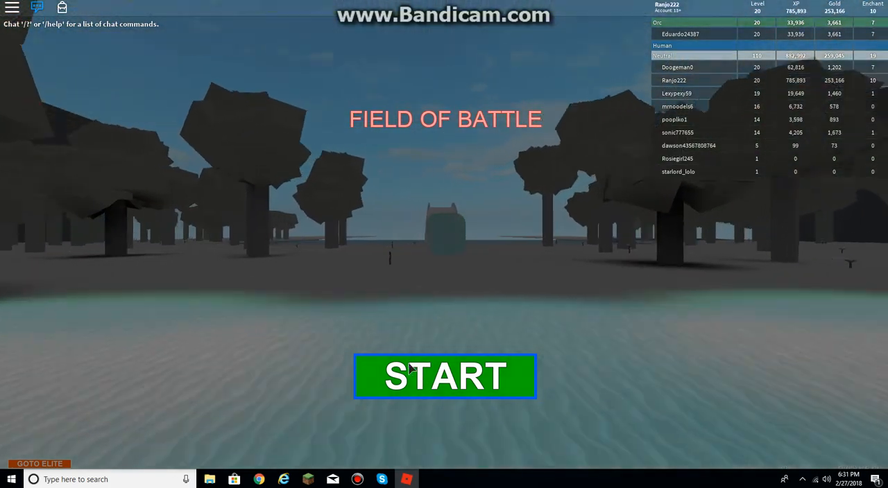
# Press START on the Field of Battle title screen to begin playing
pyautogui.click(444, 377)
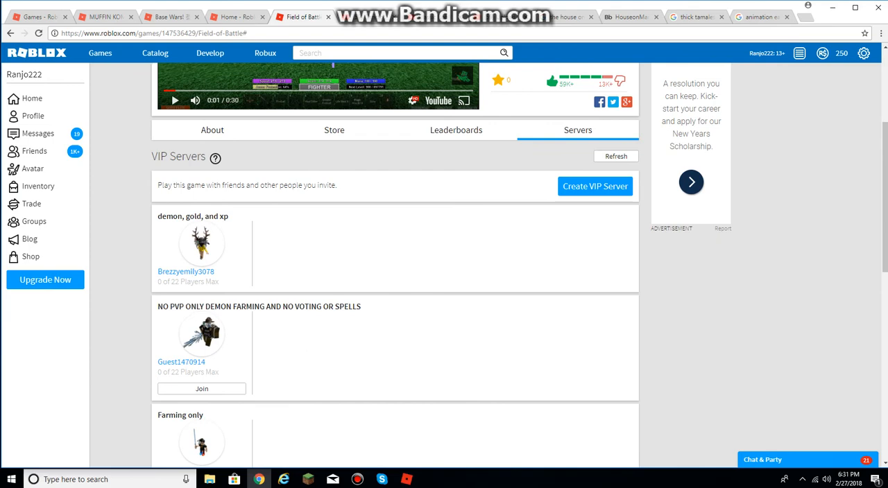
# View Field of Battle's About info, then scroll Recently Played on the Roblox home page
pyautogui.click(212, 130)
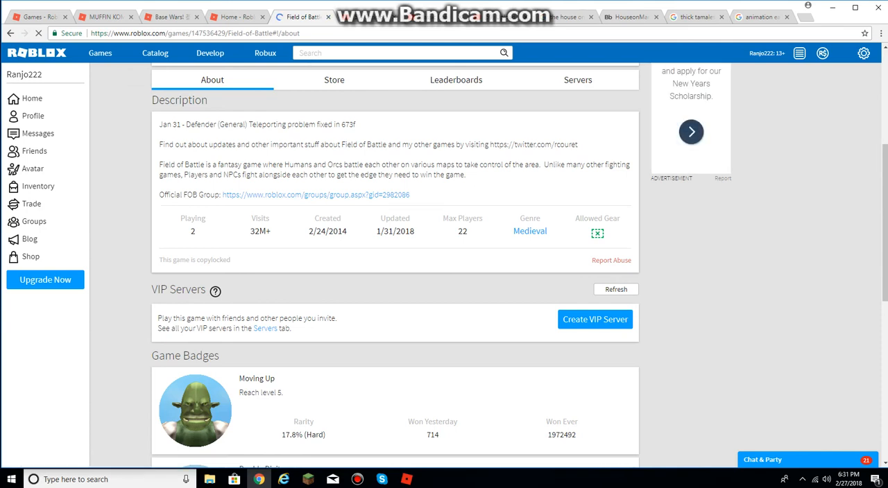
pyautogui.click(32, 97)
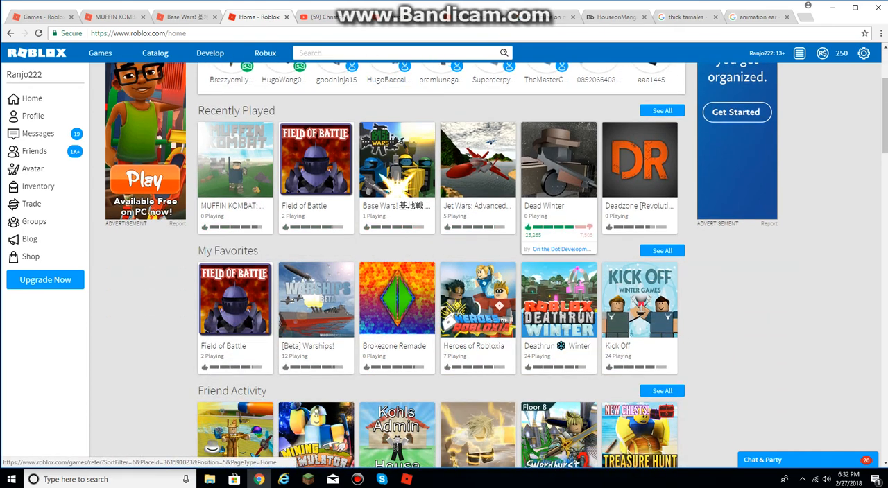
pyautogui.scroll(-3)
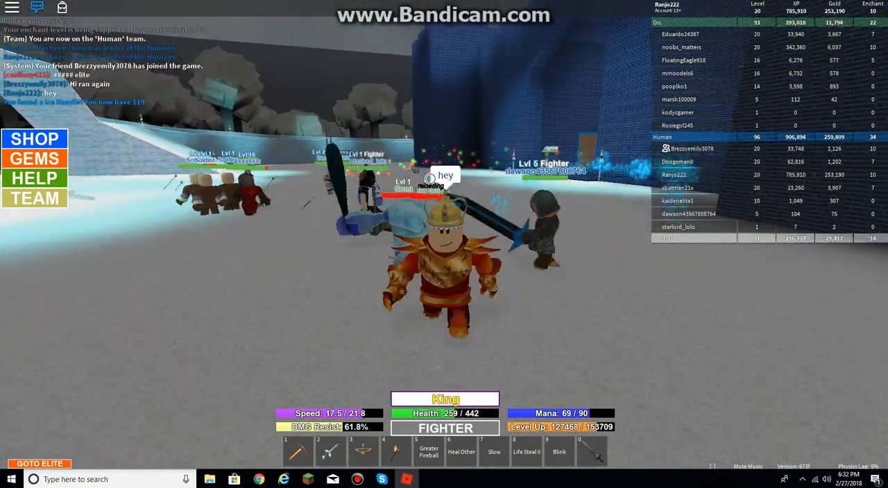
# Close the King of the Humans panel and enter ':goto pro' in chat
pyautogui.press('2')
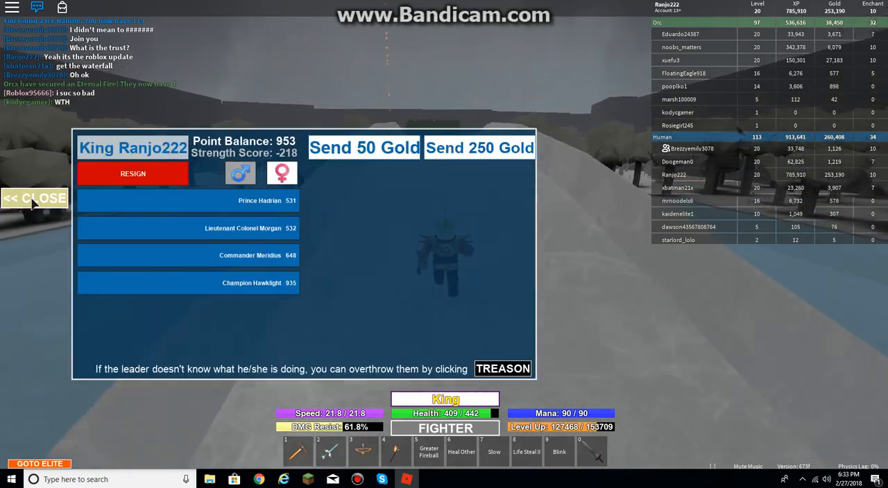
pyautogui.click(35, 199)
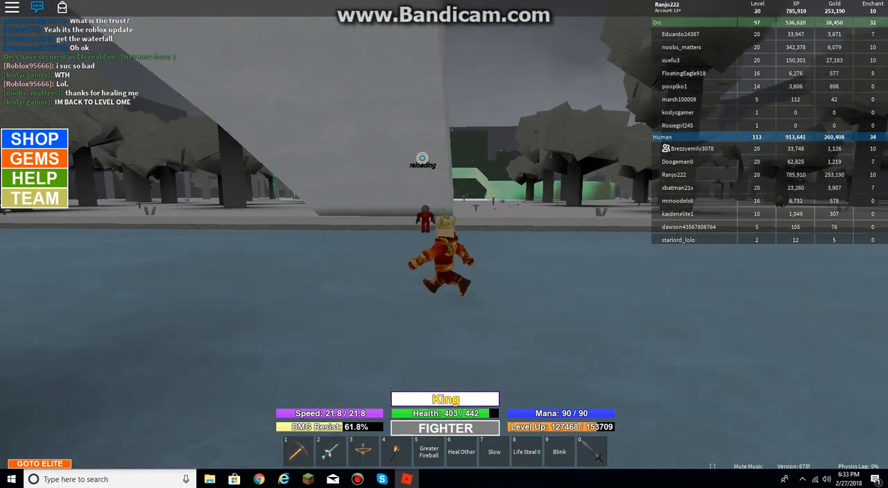
pyautogui.write(':goto p')
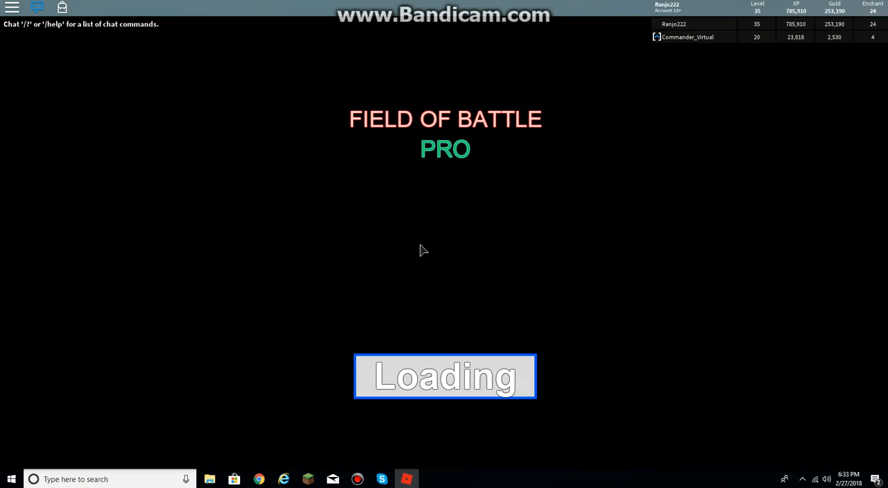
pyautogui.moveTo(444, 259)
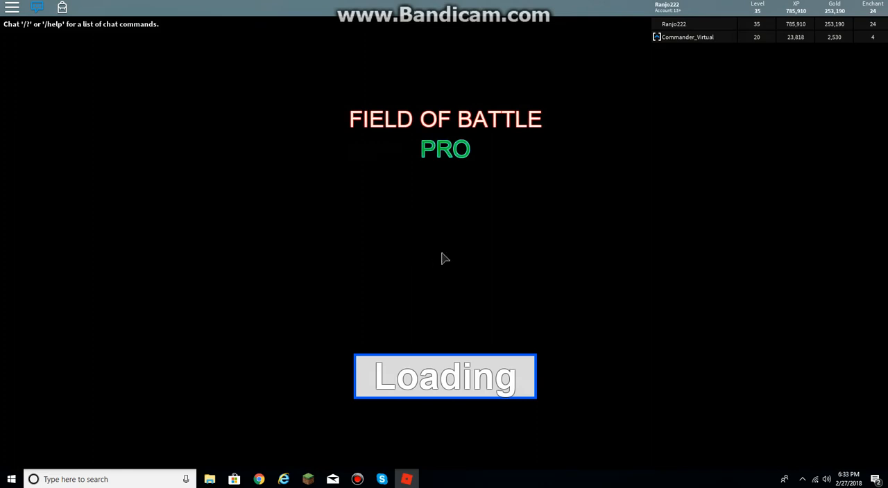
pyautogui.moveTo(406, 277)
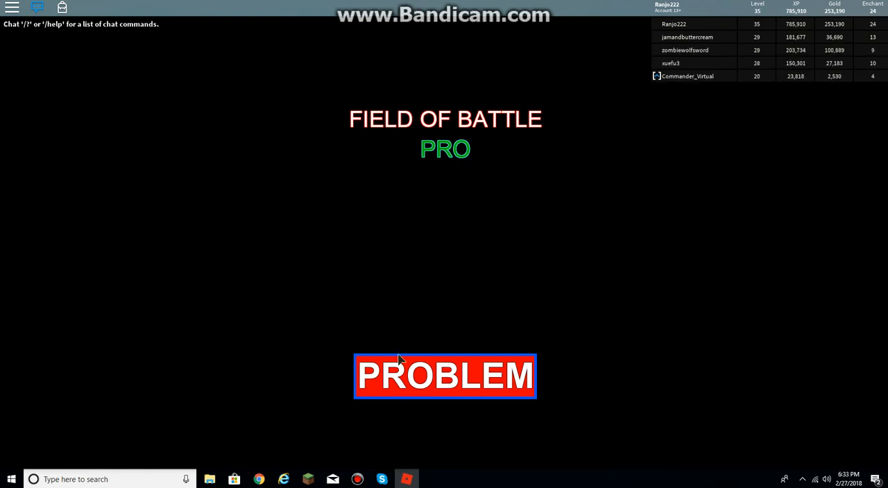
pyautogui.moveTo(373, 161)
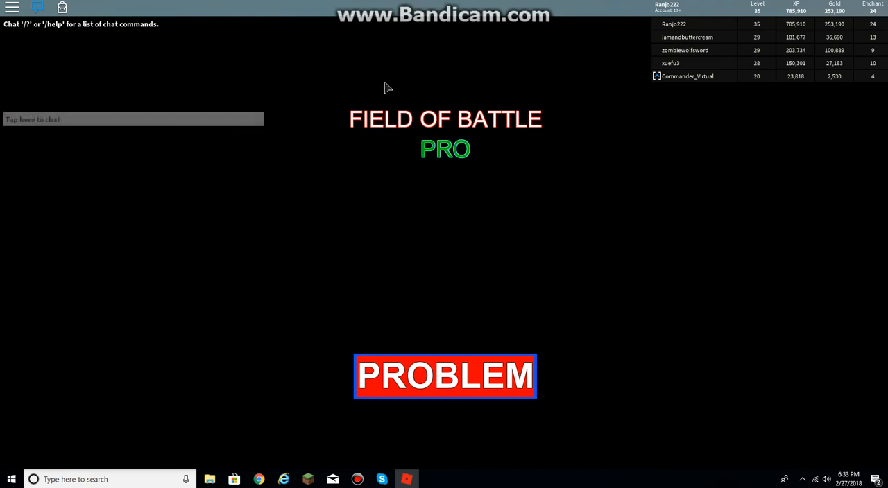
# Chat about the PRO server's PROBLEM screen, then switch to the browser
pyautogui.click(132, 119)
pyautogui.write('It says')
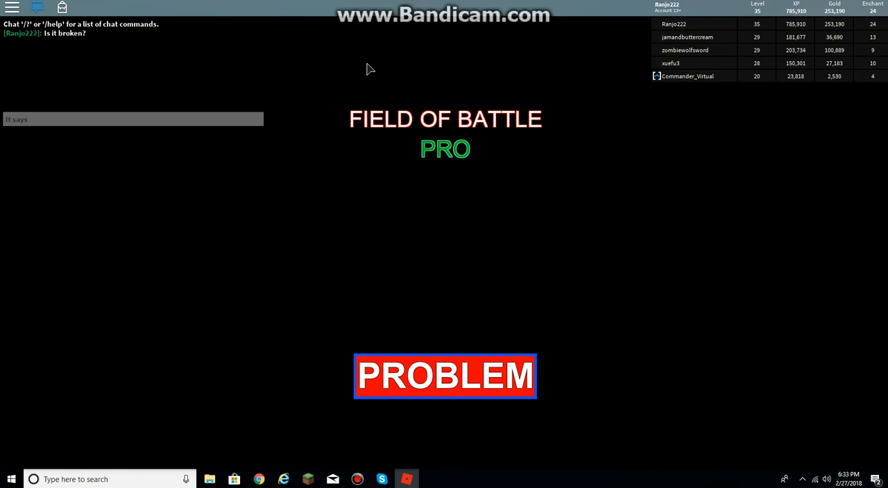
pyautogui.write('probl')
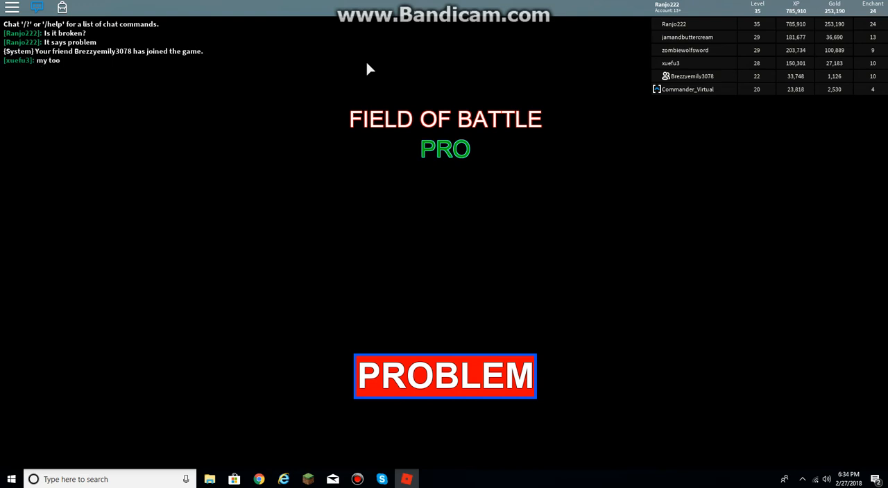
pyautogui.write('I think')
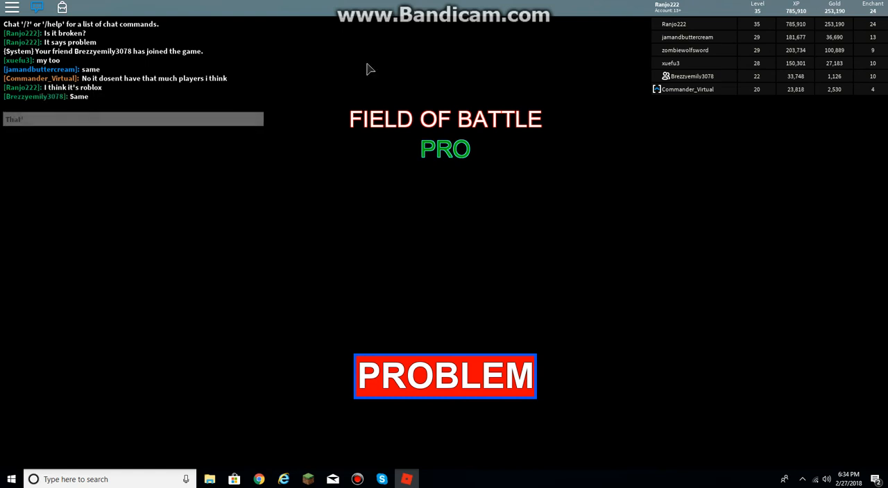
pyautogui.write("That's why I'm rect")
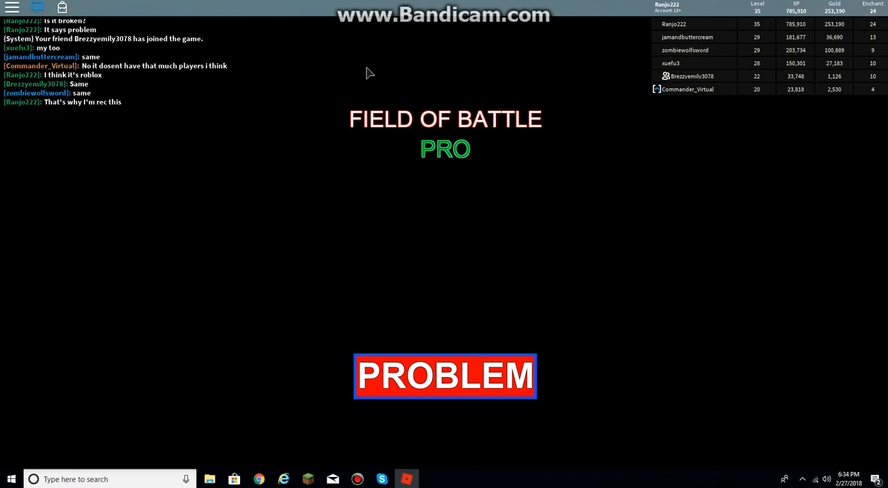
pyautogui.moveTo(388, 255)
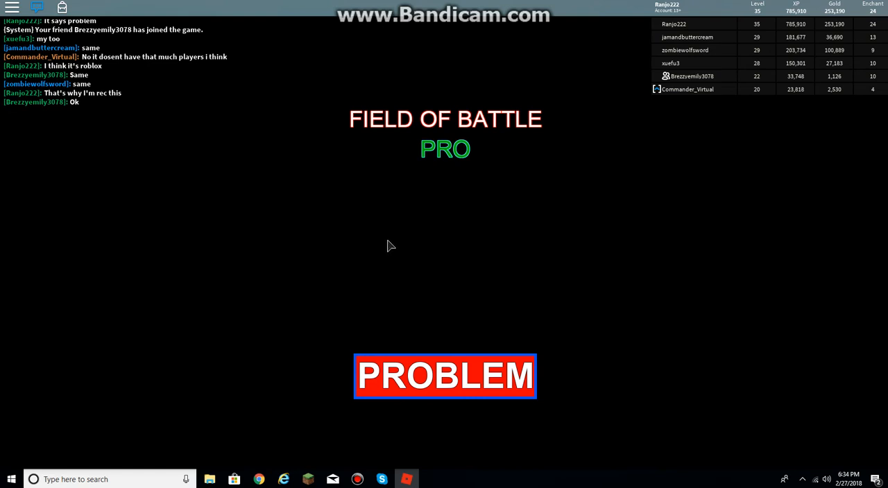
pyautogui.moveTo(368, 201)
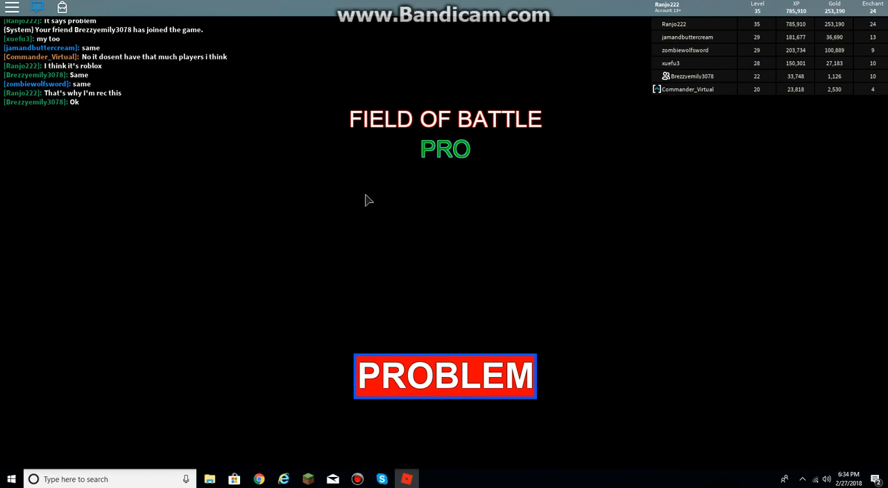
pyautogui.press('/')
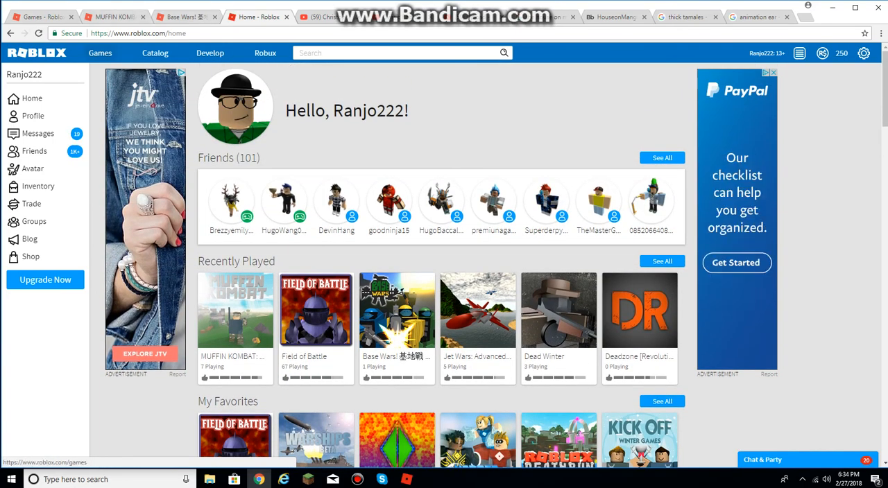
# Browse the Games catalogue, scrolling past Popular, Top Earning and Top Rated
pyautogui.click(100, 52)
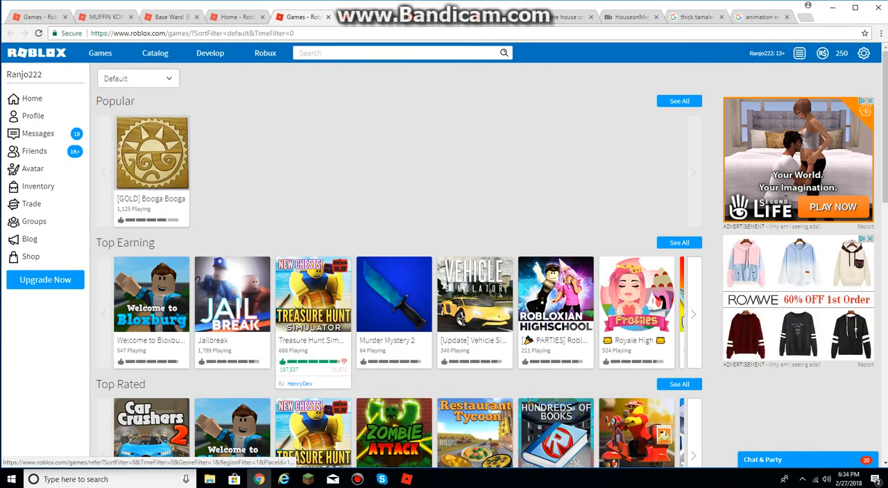
pyautogui.scroll(-3)
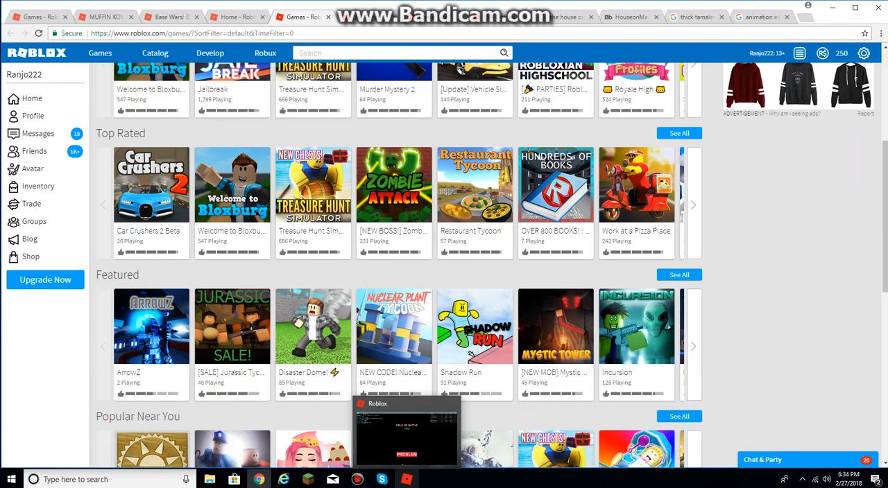
# Return to the Roblox game window and cast a fire attack at the orcs
pyautogui.click(406, 430)
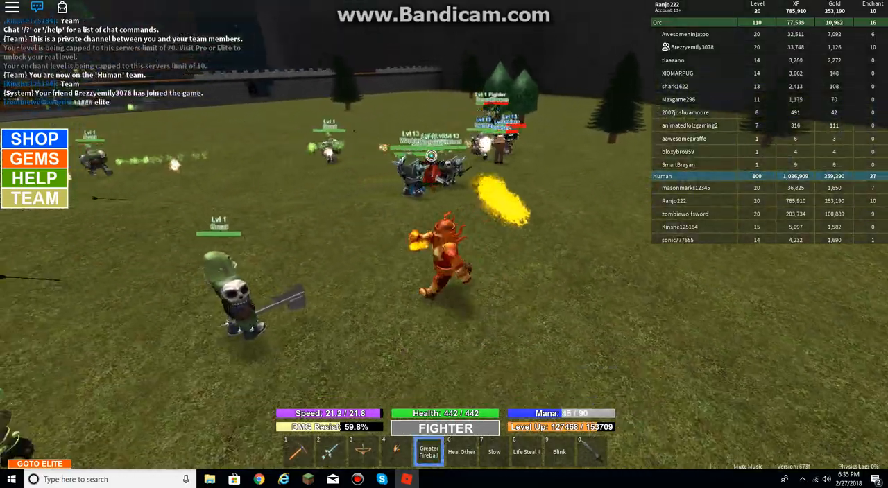
pyautogui.click(395, 452)
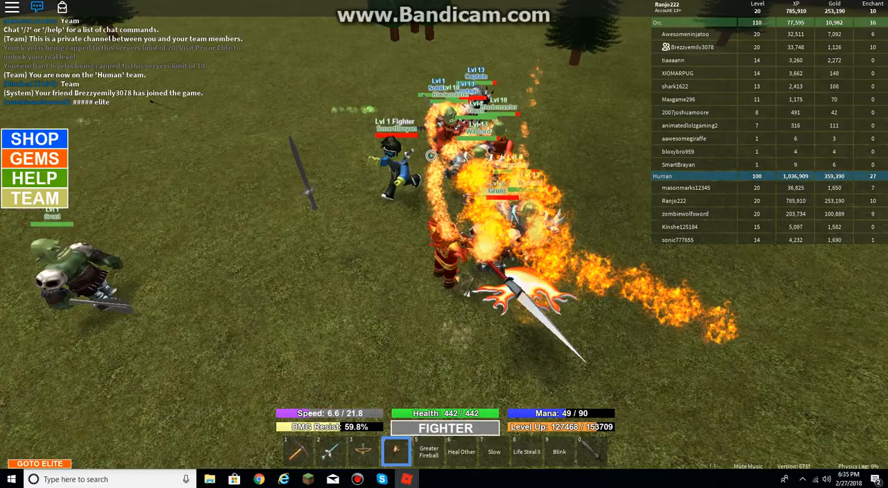